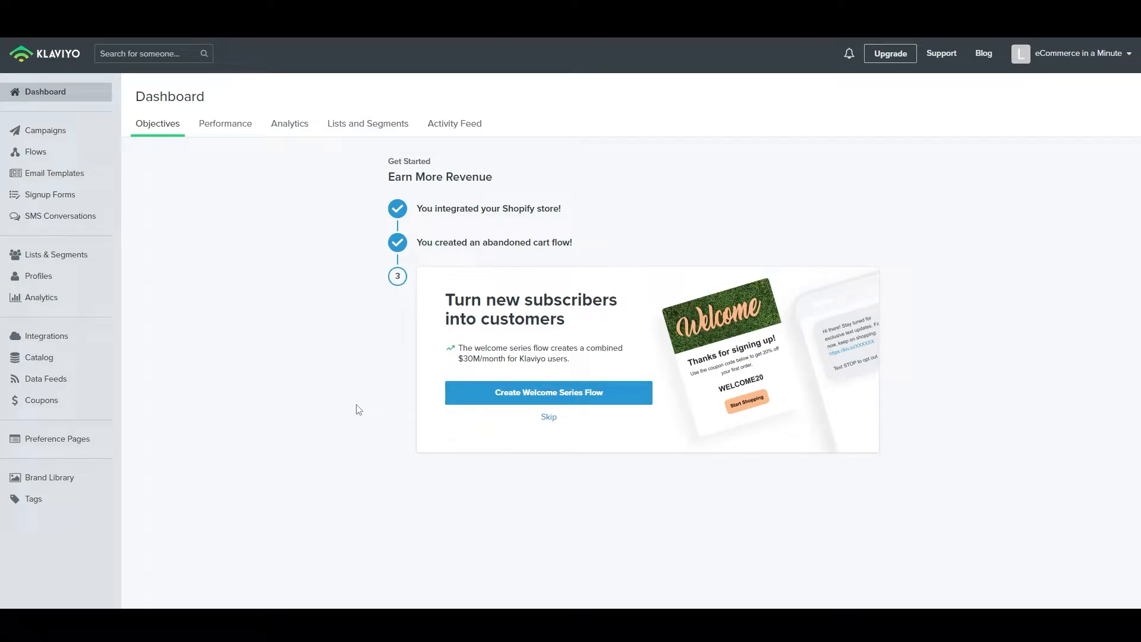
mouse_move(590, 392)
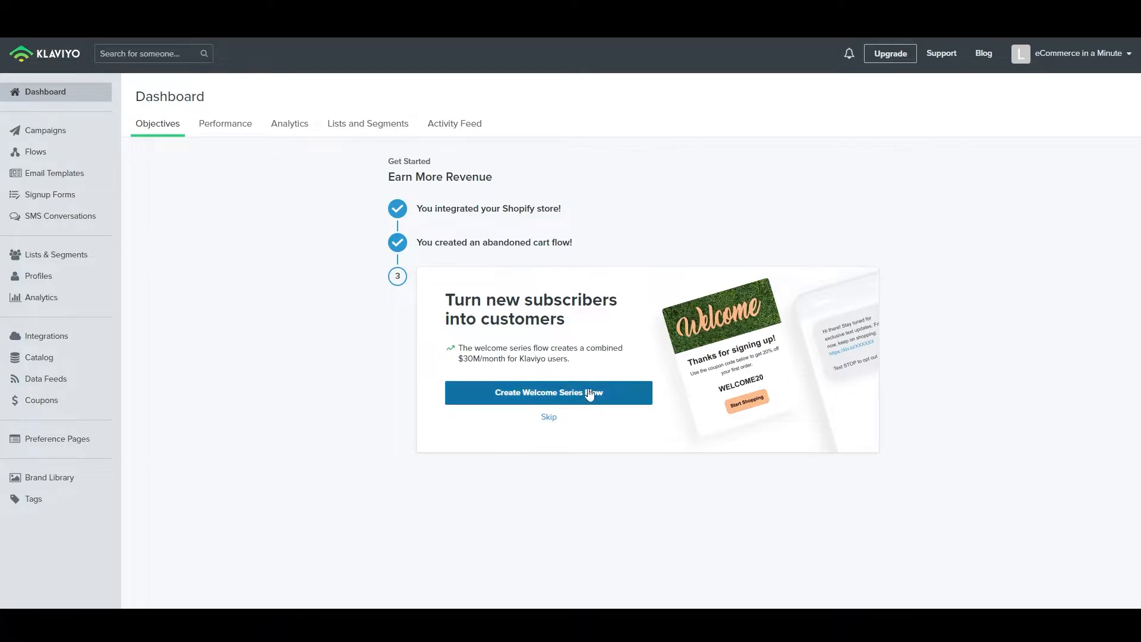
Step: Build the Welcome Series flow from the dashboard with the Newsletter list as its trigger
left_click(549, 392)
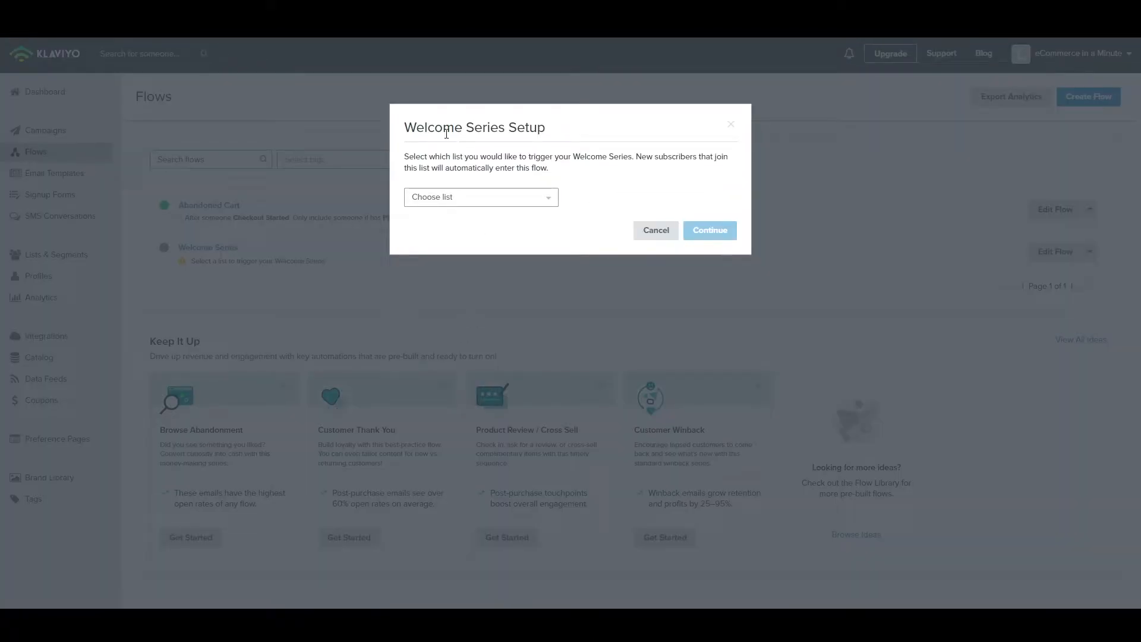
left_click(480, 196)
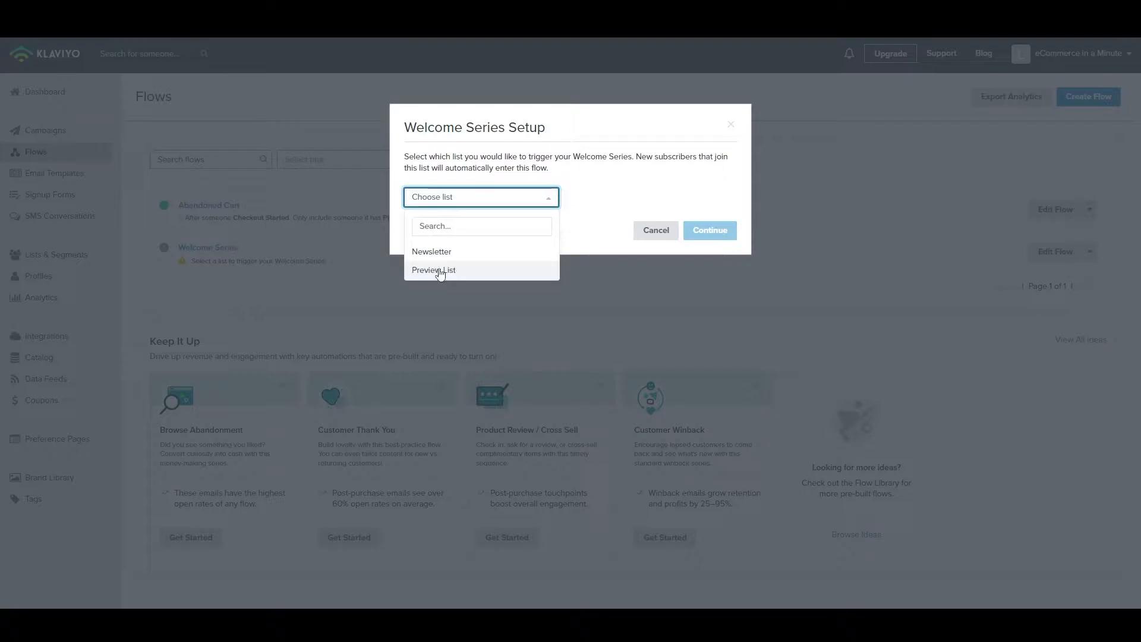
left_click(432, 252)
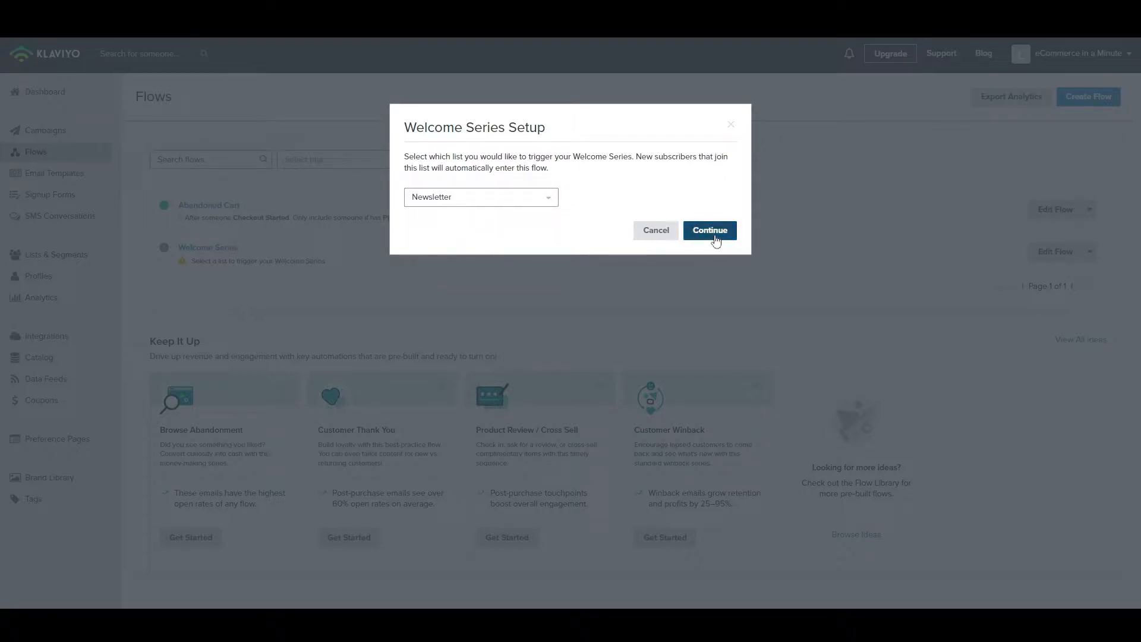
left_click(708, 229)
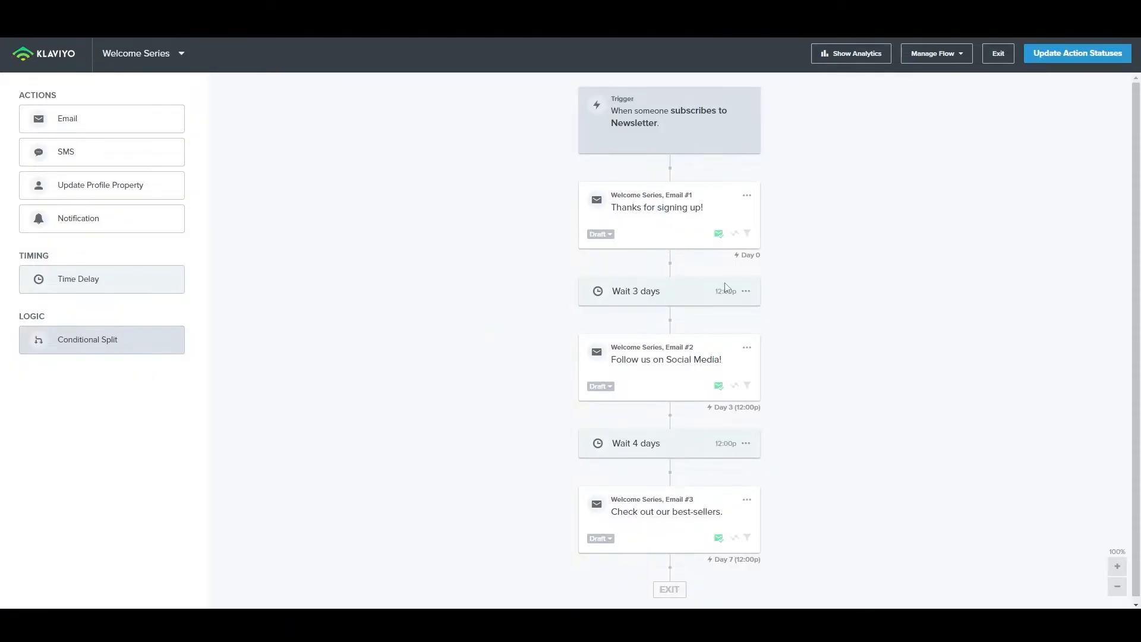
mouse_move(670, 134)
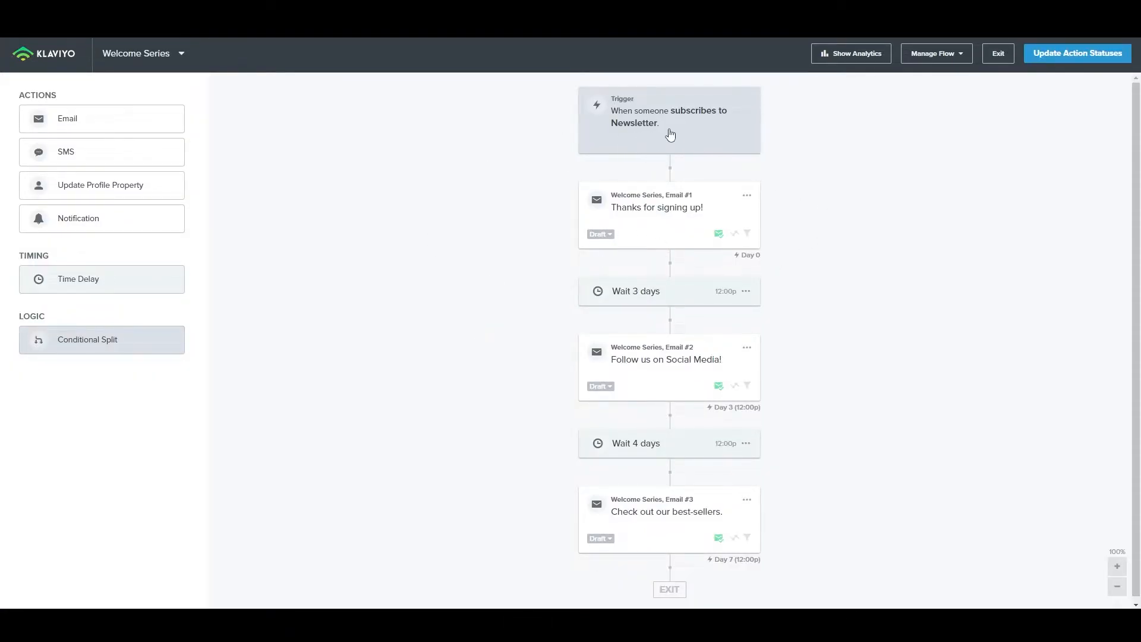
Step: Review the trigger, retitle Email #1 to "Hey, thanks for signing up!" and bring up the 3-day wait settings
left_click(670, 119)
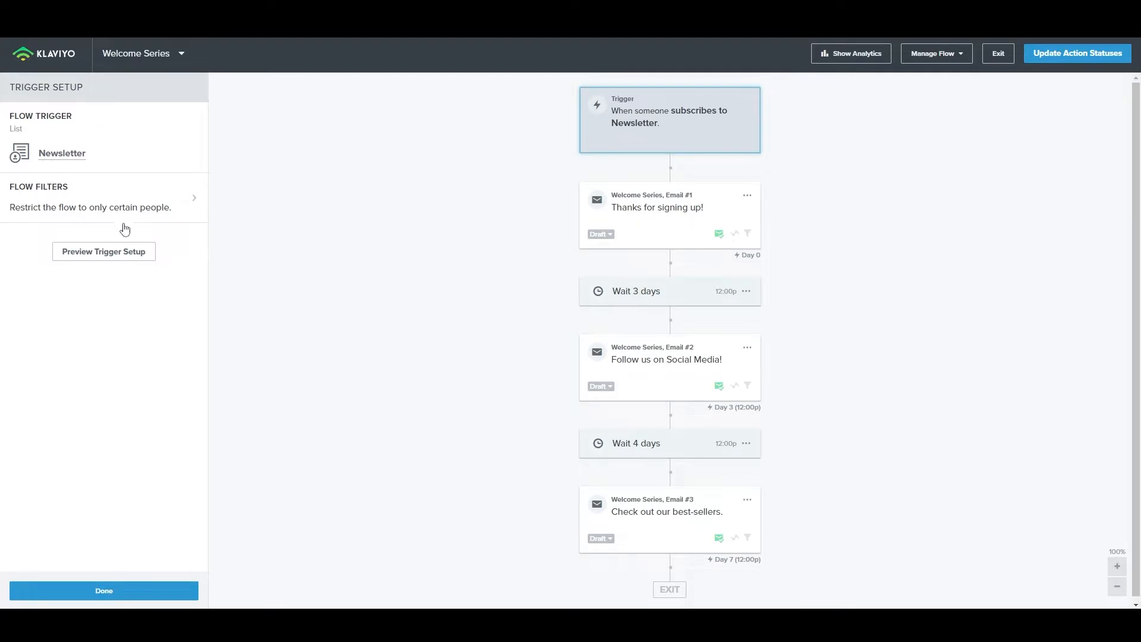
mouse_move(664, 252)
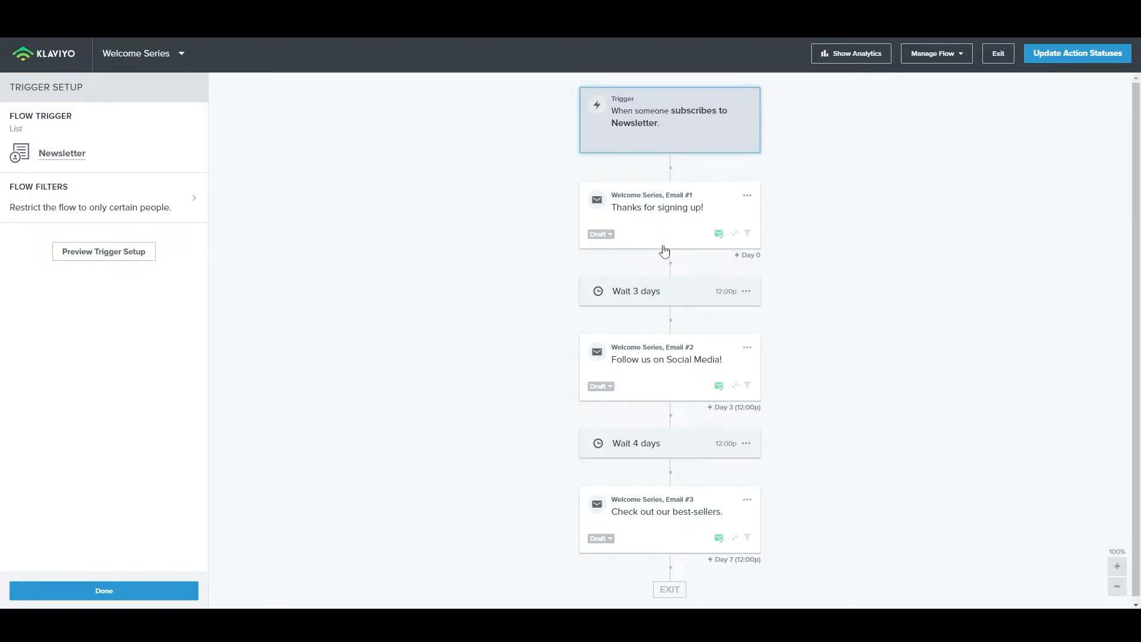
left_click(657, 207)
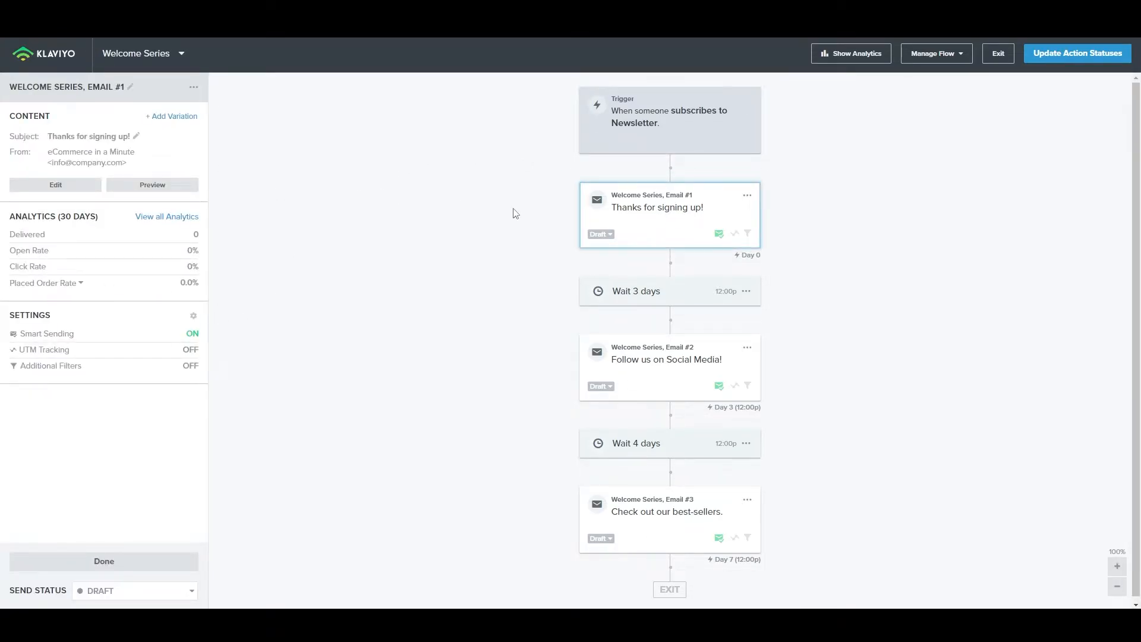
left_click(152, 184)
type("Hey, t")
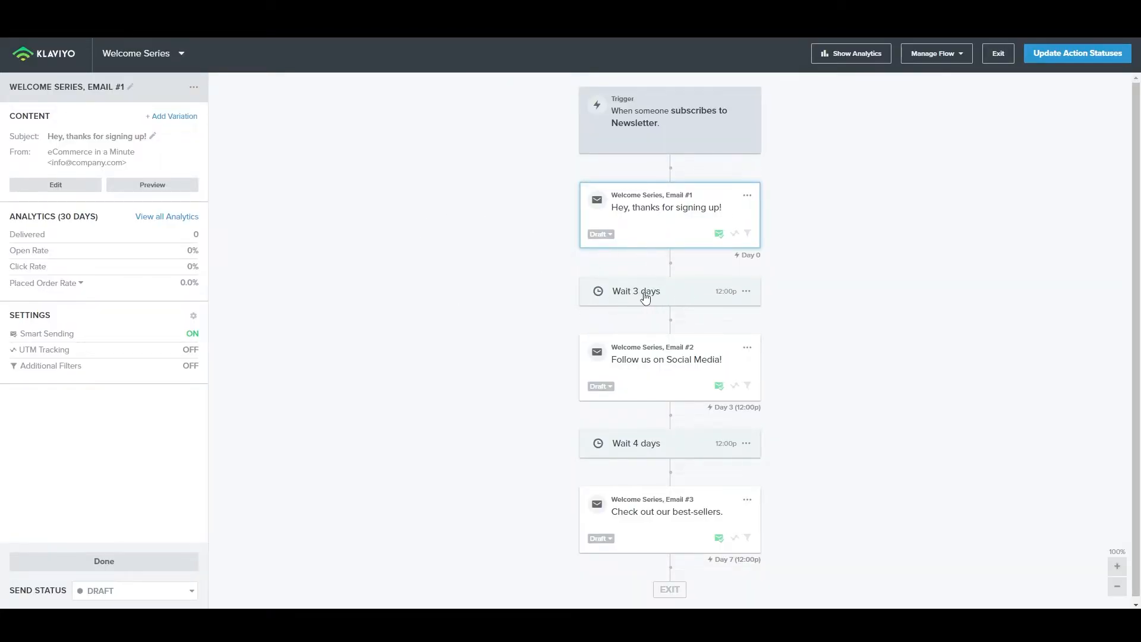
left_click(635, 291)
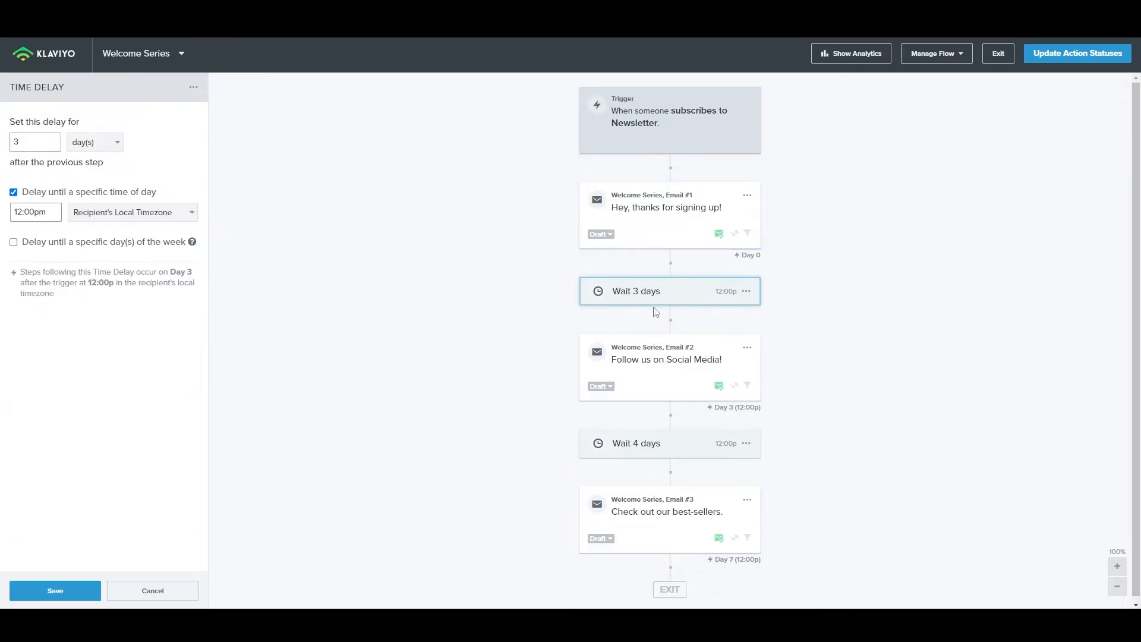
Step: Leave the delay at 3 days after toggling units to minutes and back, then move to Email #2
left_click(34, 142)
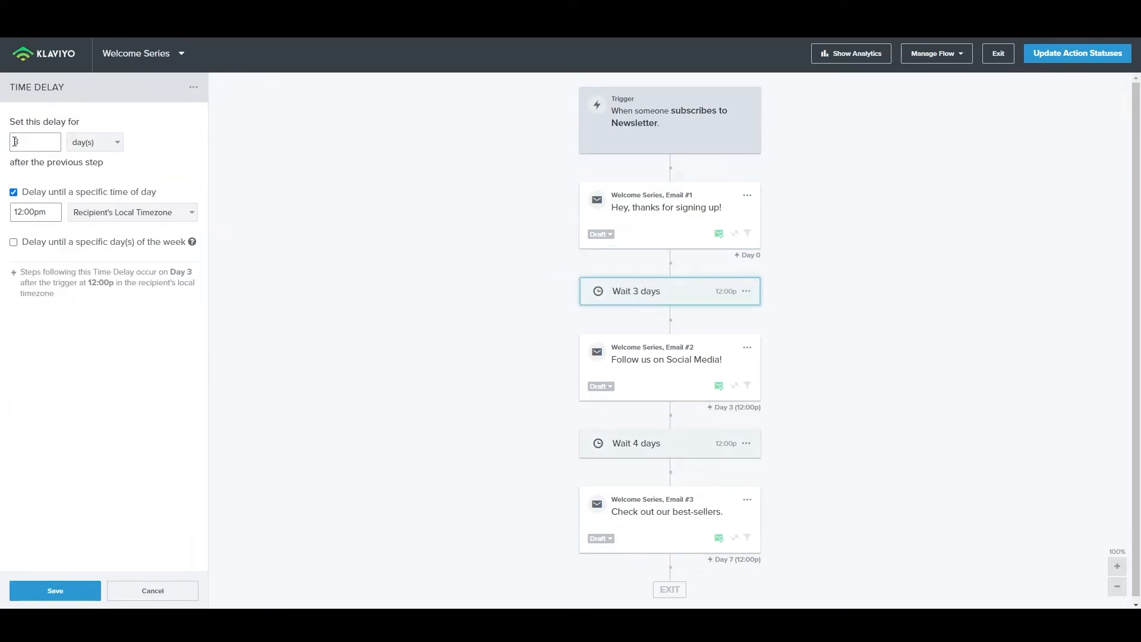
left_click(94, 141)
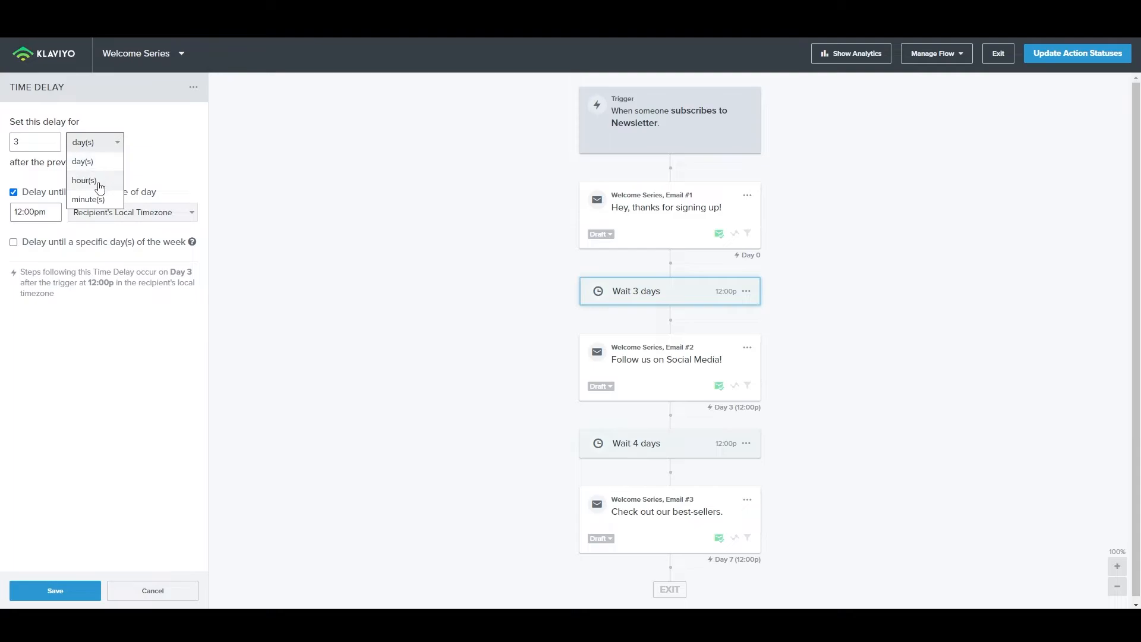
left_click(87, 199)
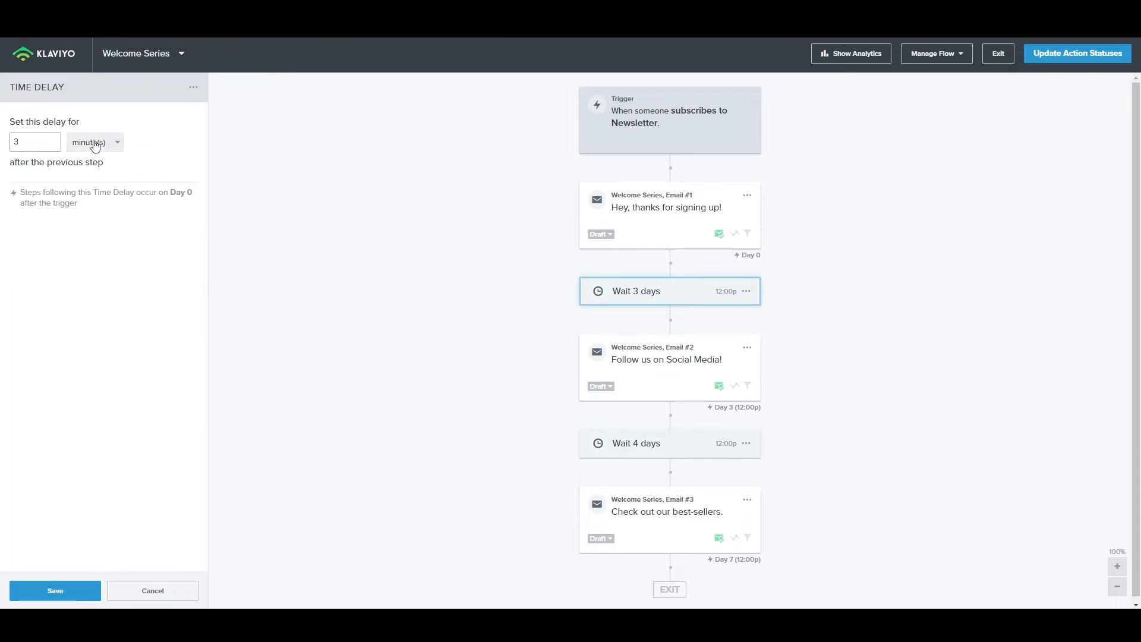
left_click(95, 141)
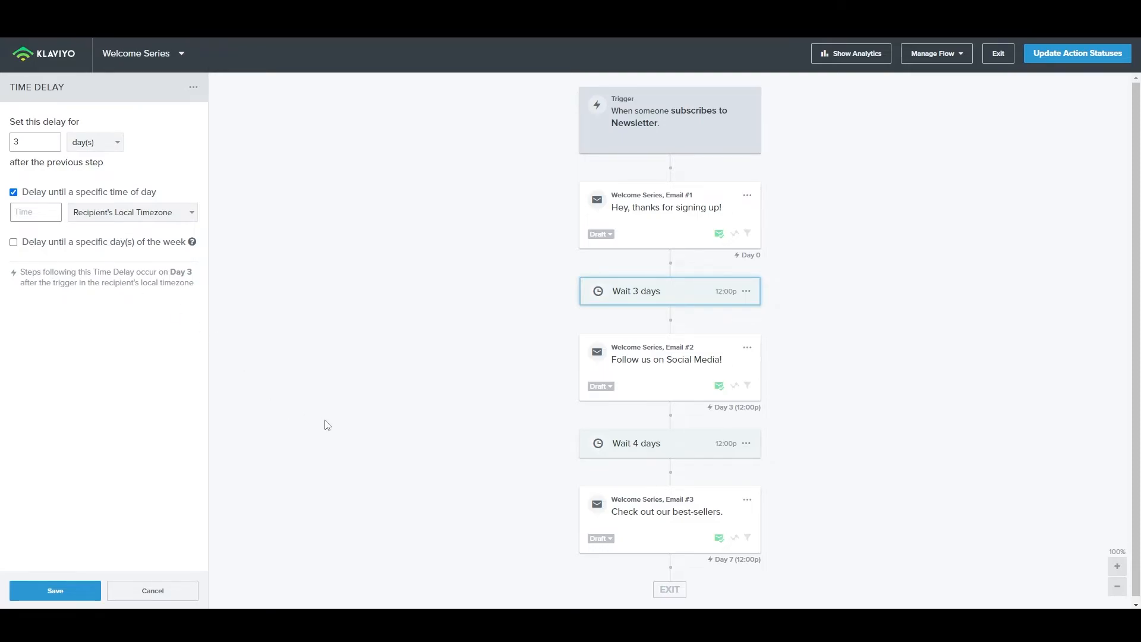
left_click(664, 359)
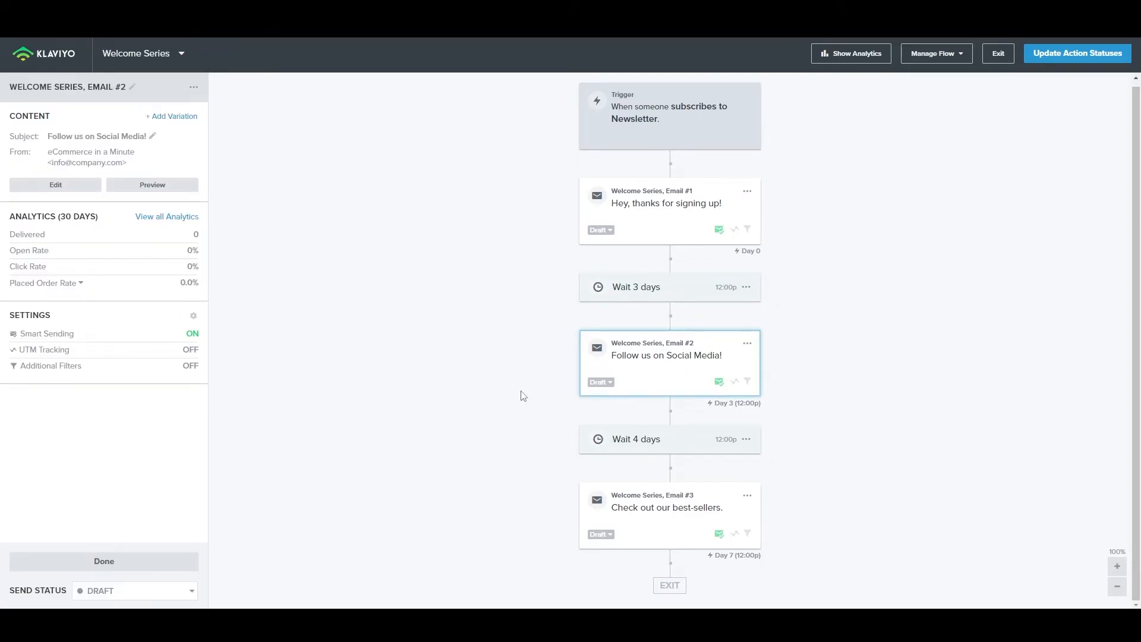
mouse_move(586, 426)
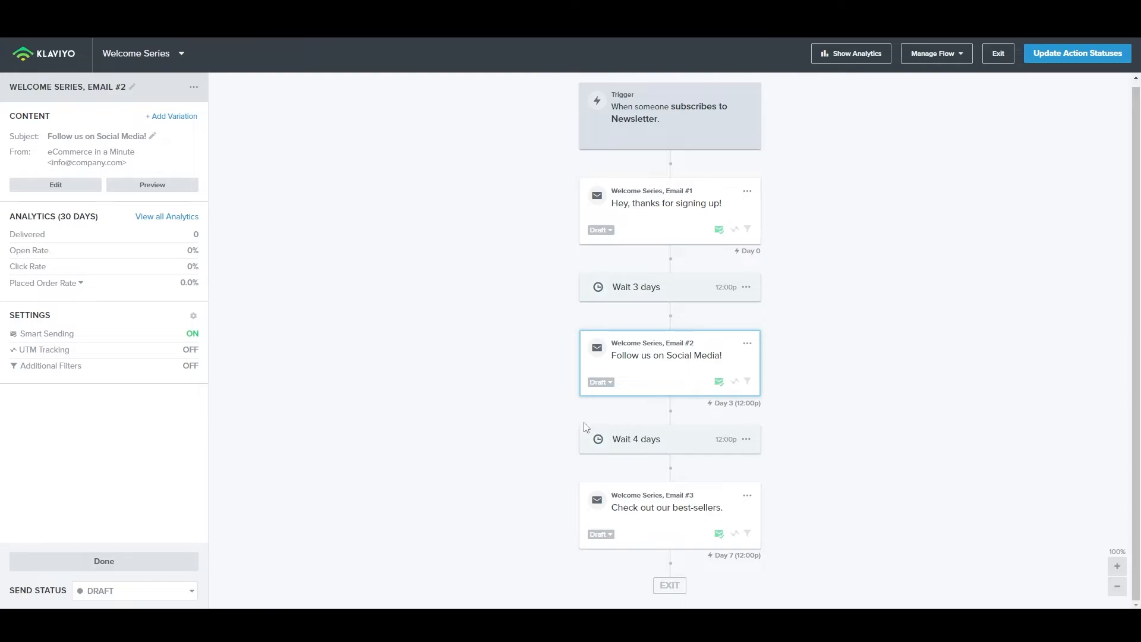
mouse_move(639, 373)
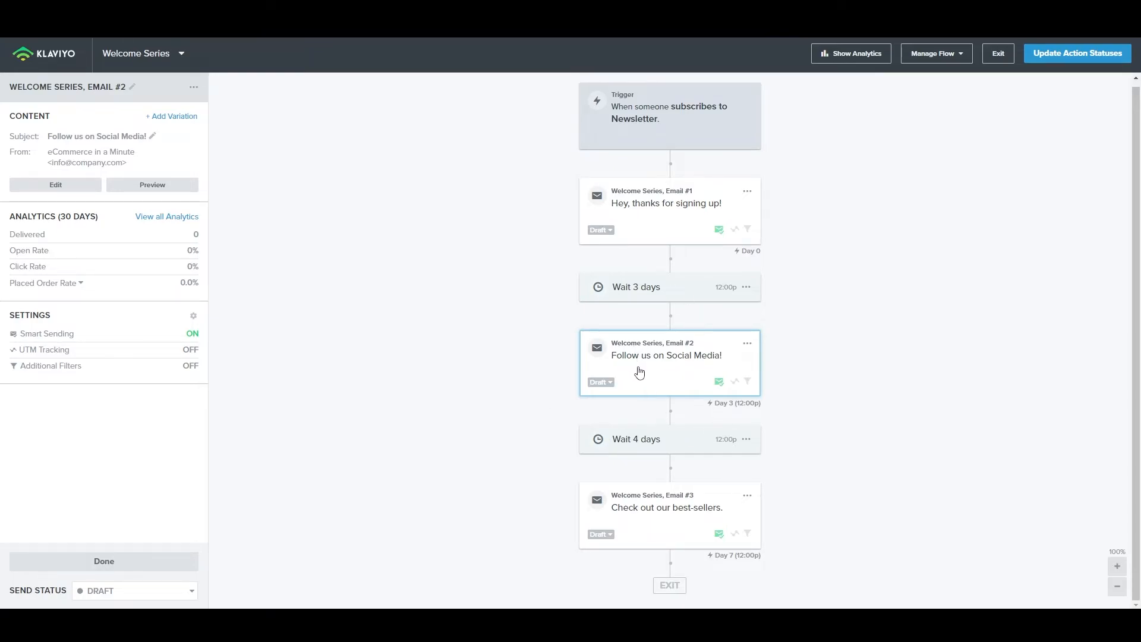
mouse_move(229, 206)
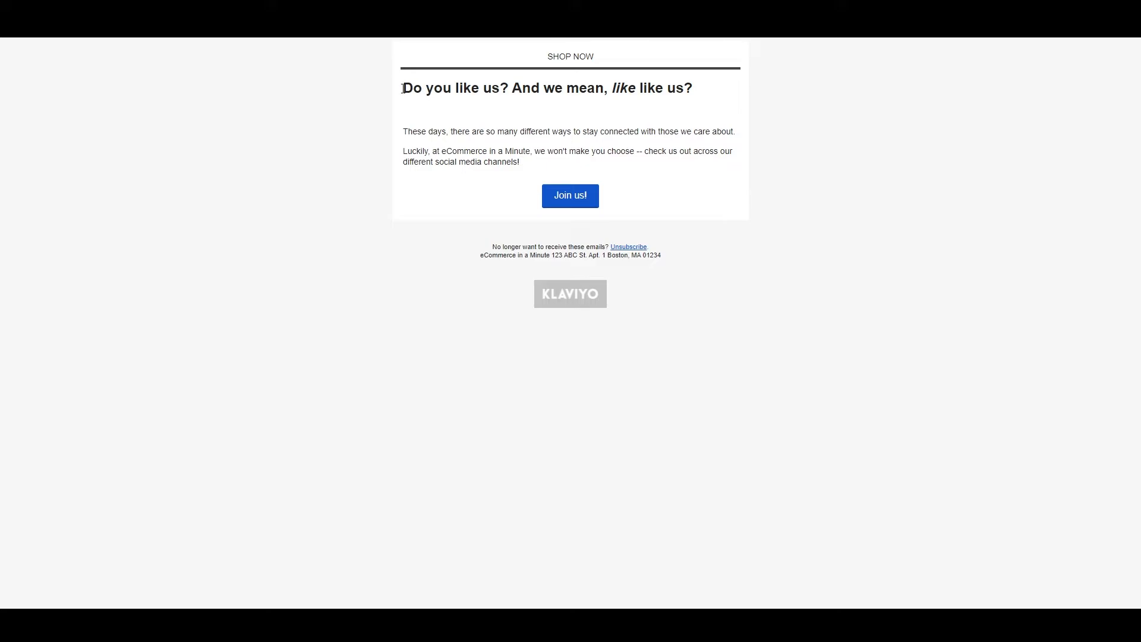
Step: Preview Email #2, view Email #3 and update all flow actions to Live status
double_click(413, 88)
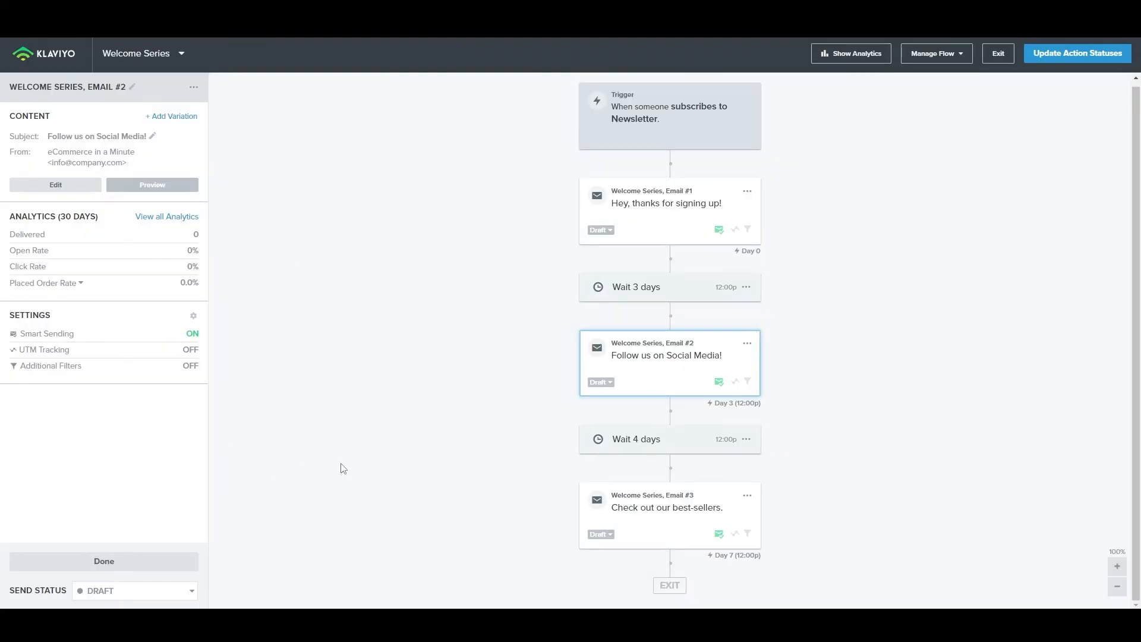
left_click(665, 508)
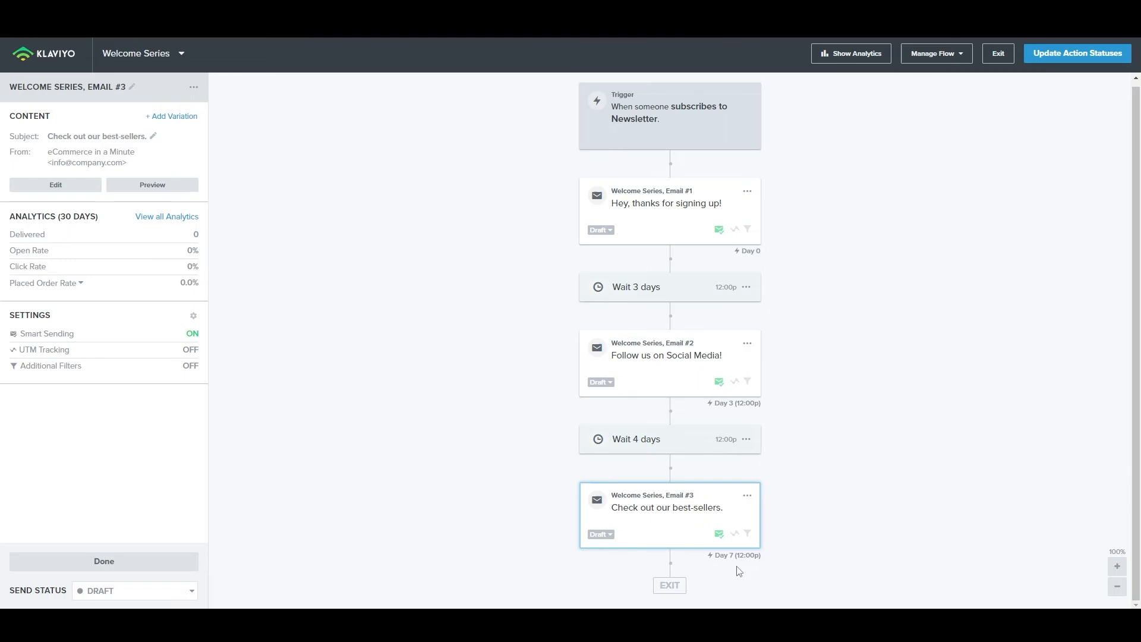
left_click(1077, 54)
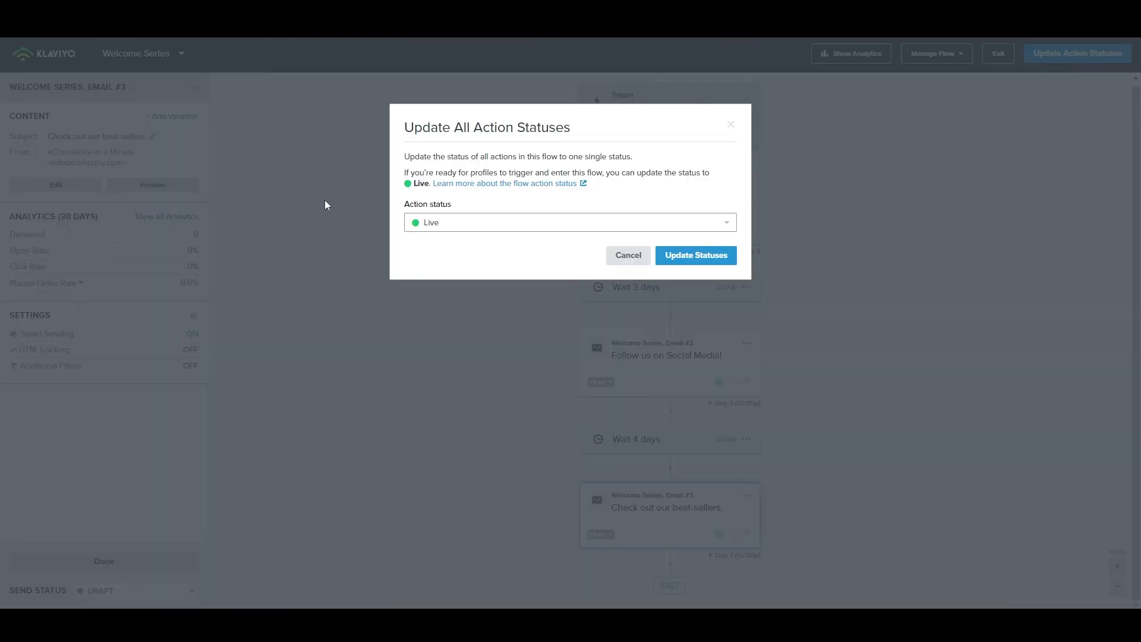
left_click(694, 254)
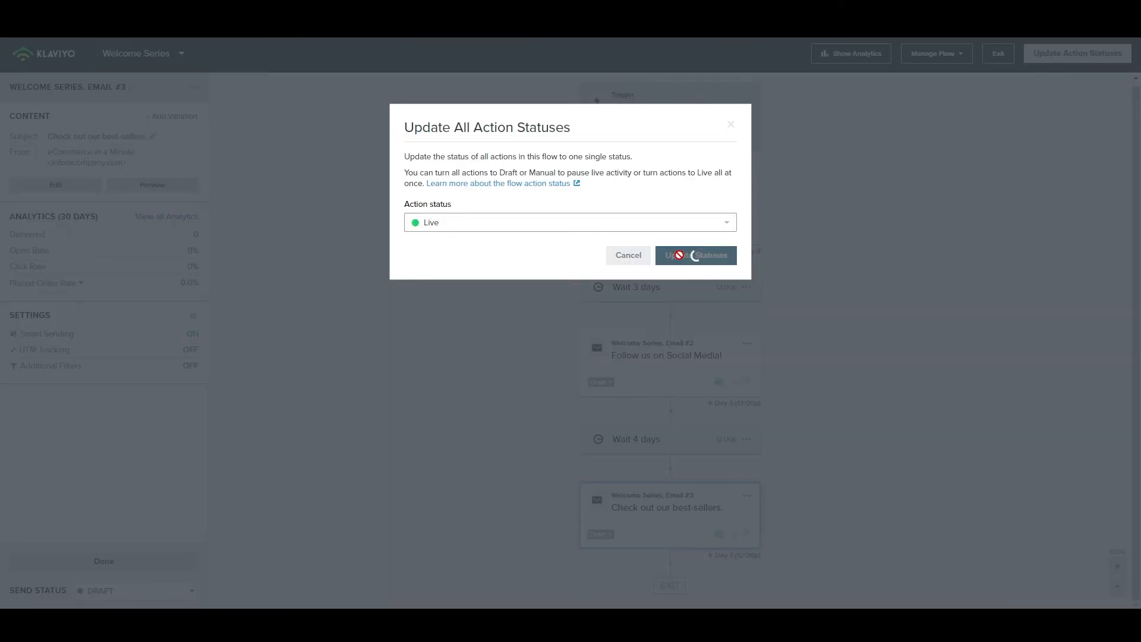
Step: Show step analytics, exit the flow editor and return to the dashboard objectives
left_click(696, 254)
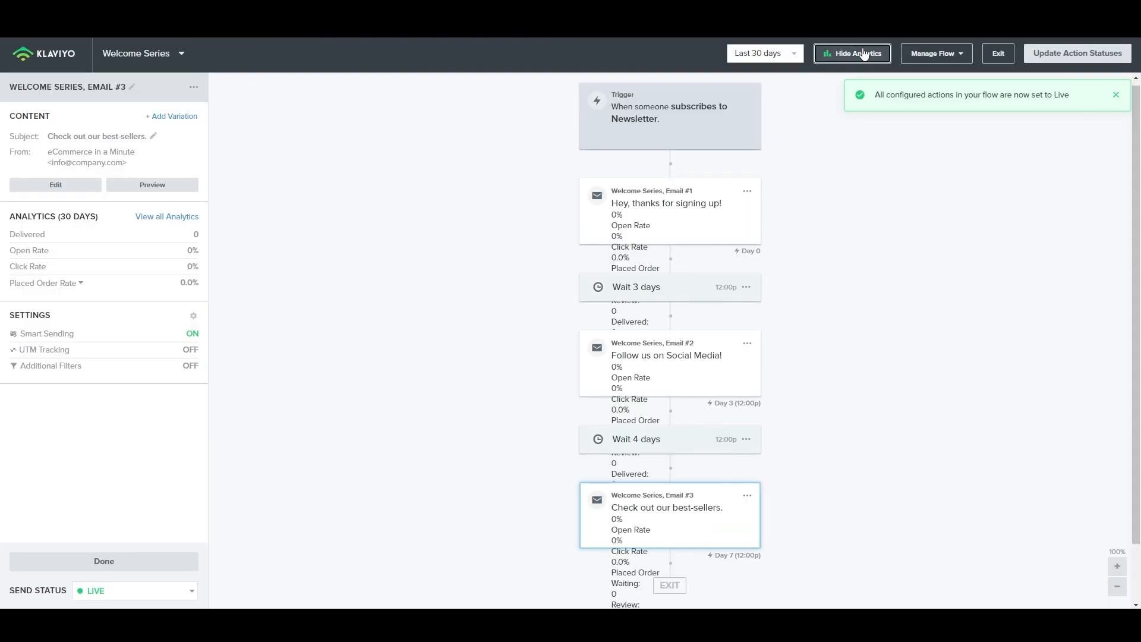
left_click(997, 54)
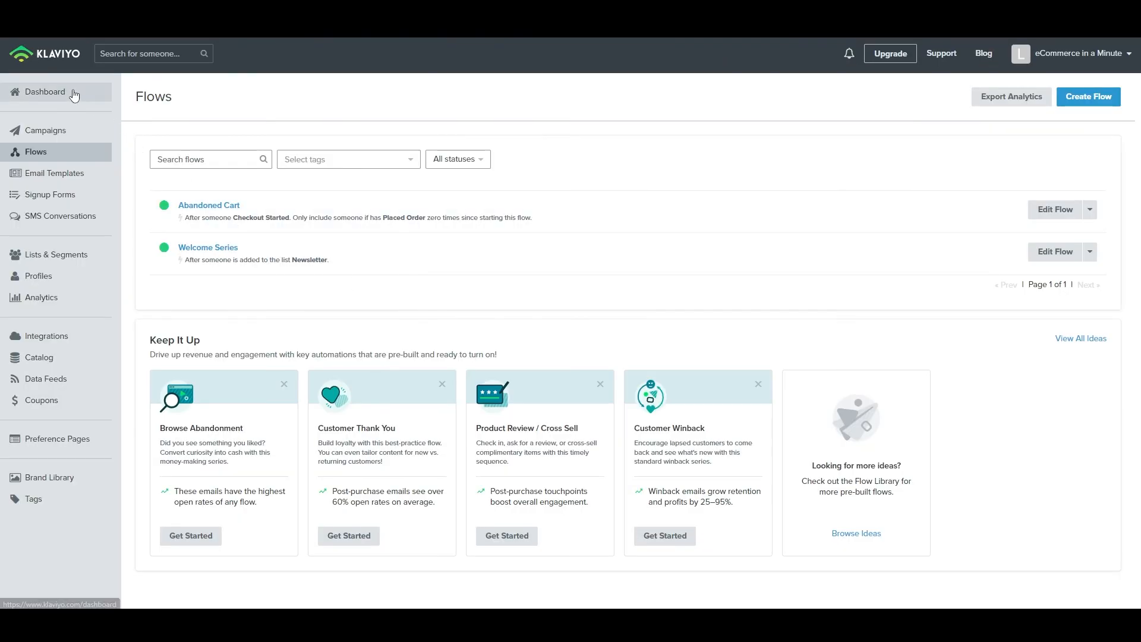
left_click(44, 91)
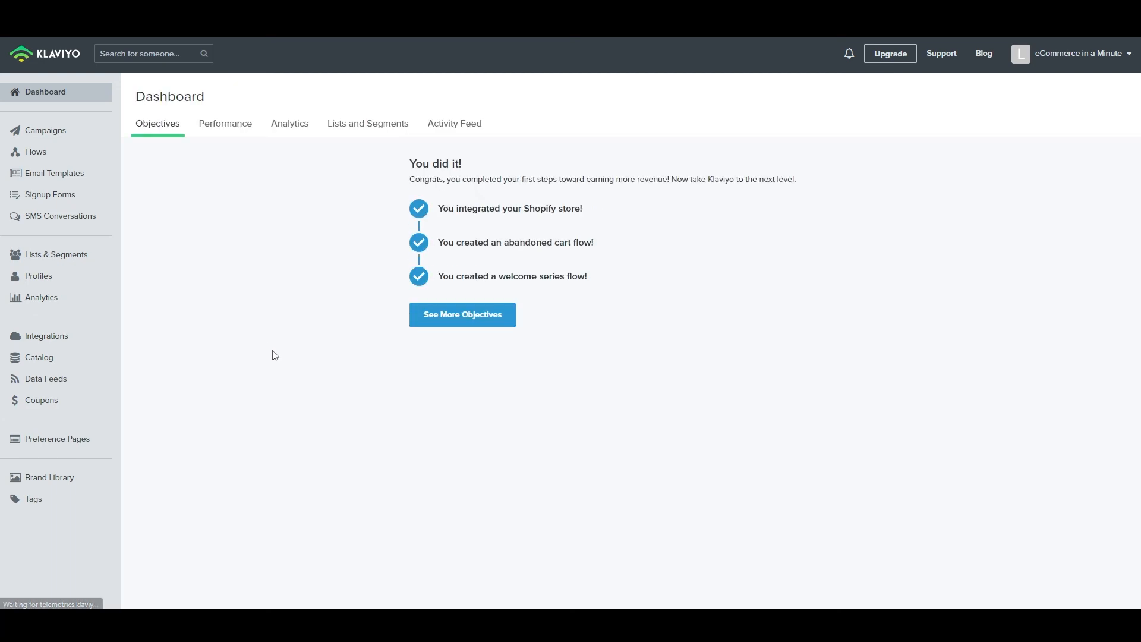